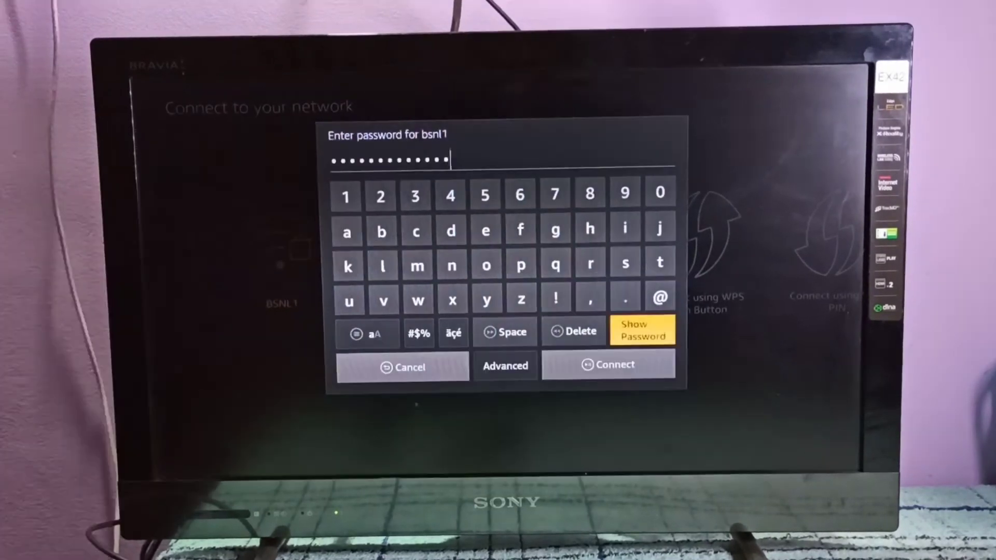
Connect to the bsnl1 Wi-Fi network using the entered password
click(608, 364)
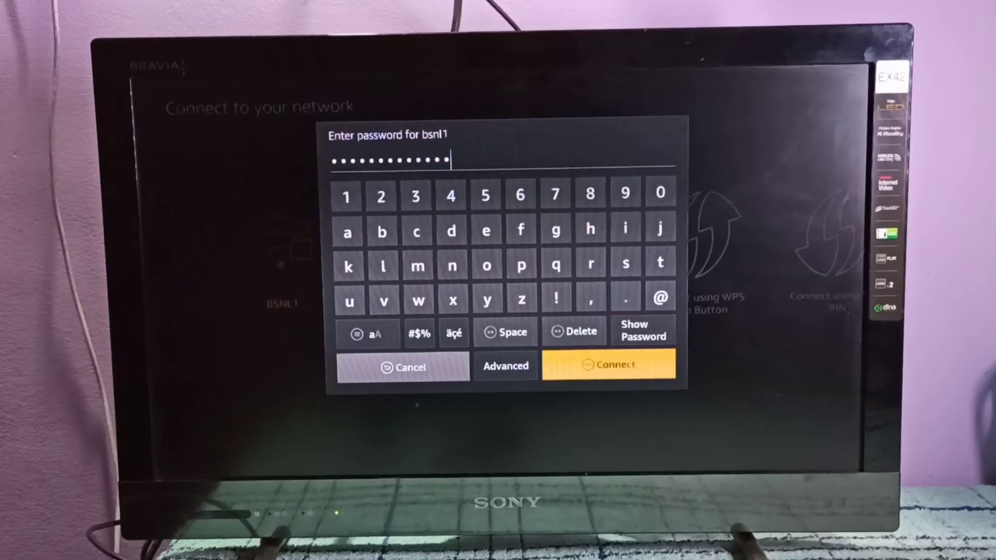
click(607, 365)
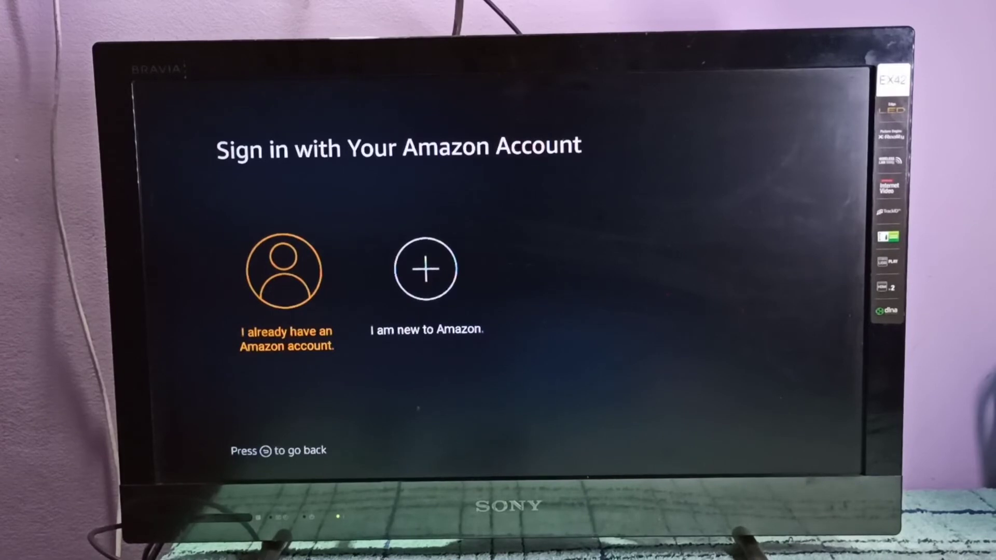
Choose 'I already have an Amazon account' and sign in
click(285, 272)
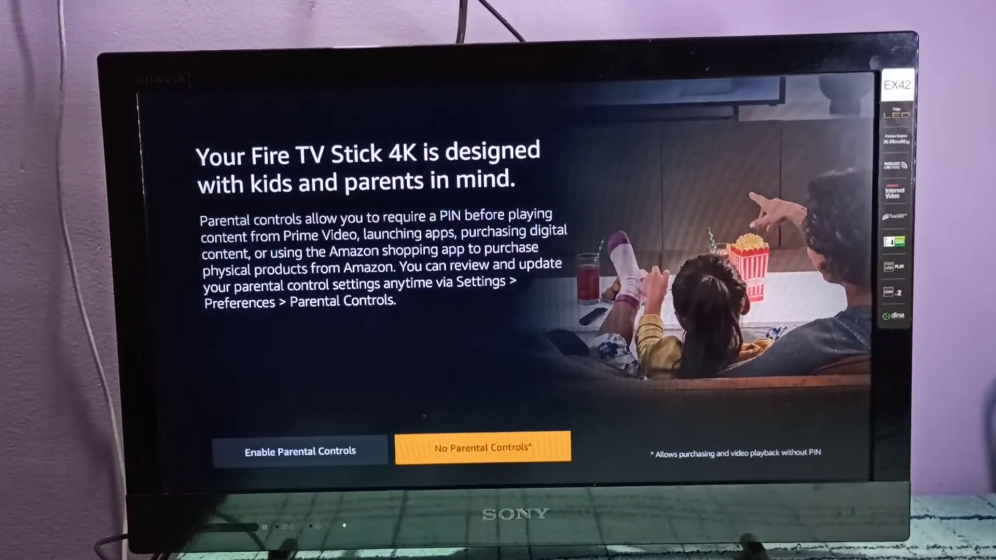
Choose 'No Parental Controls' so setup proceeds to preparing the remote
click(482, 448)
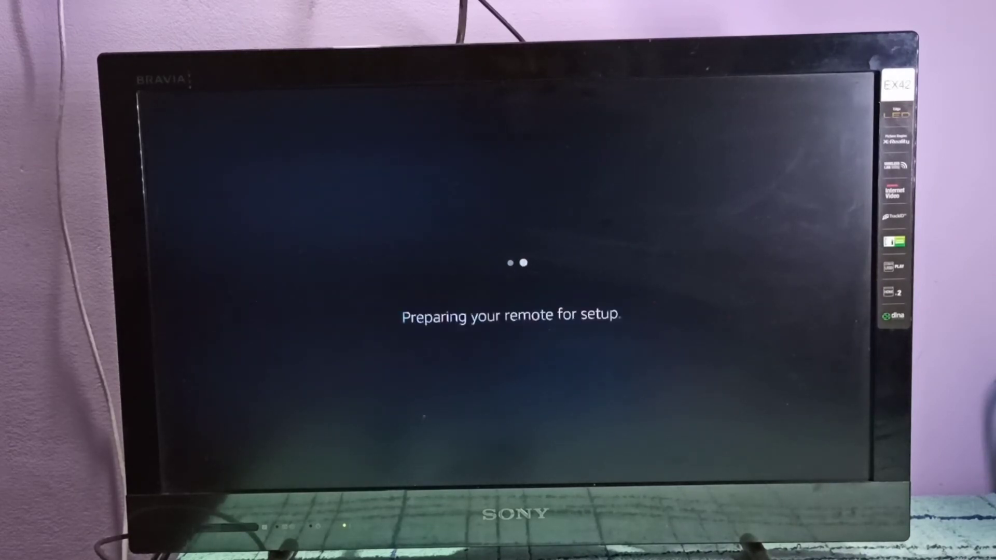